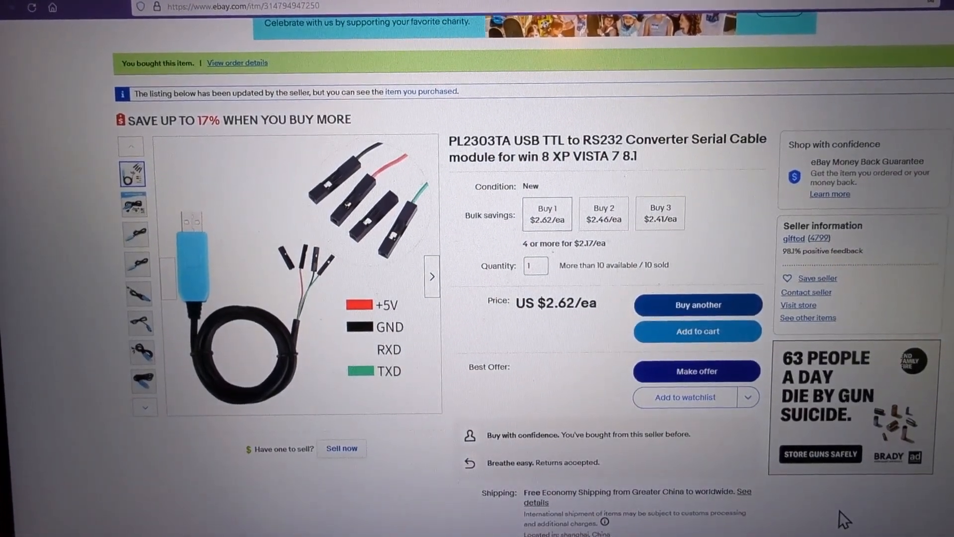
# Scroll the Device Manager list up to Ports, showing the Prolific adapter on COM4.
pyautogui.scroll(3)
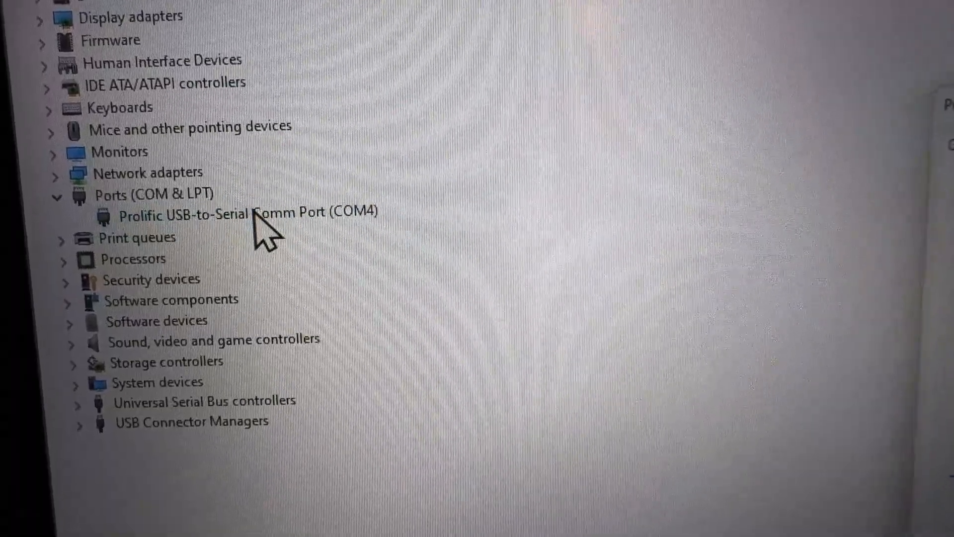
# Open the Prolific COM4 adapter's properties and view its port settings.
pyautogui.doubleClick(249, 214)
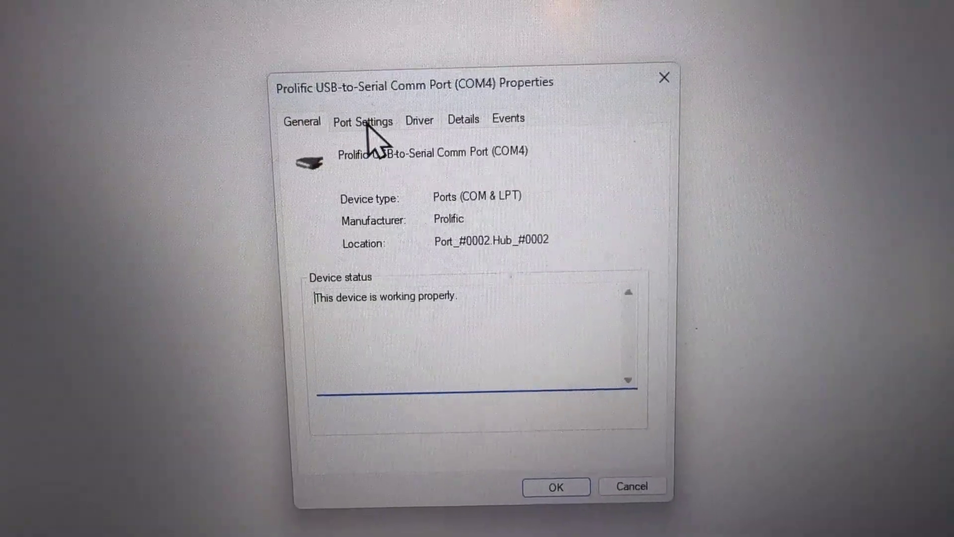
pyautogui.click(363, 120)
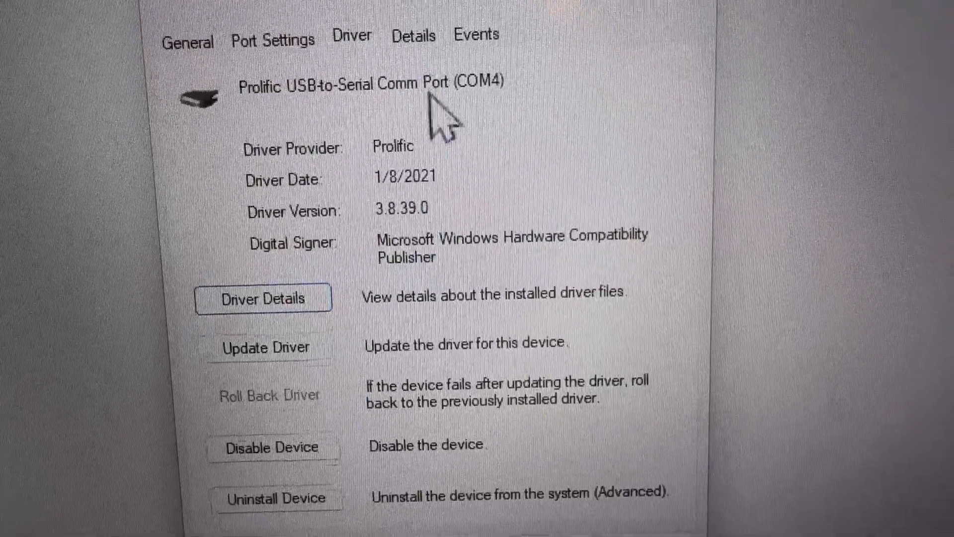
# View the Prolific driver's file details, then close them.
pyautogui.click(263, 298)
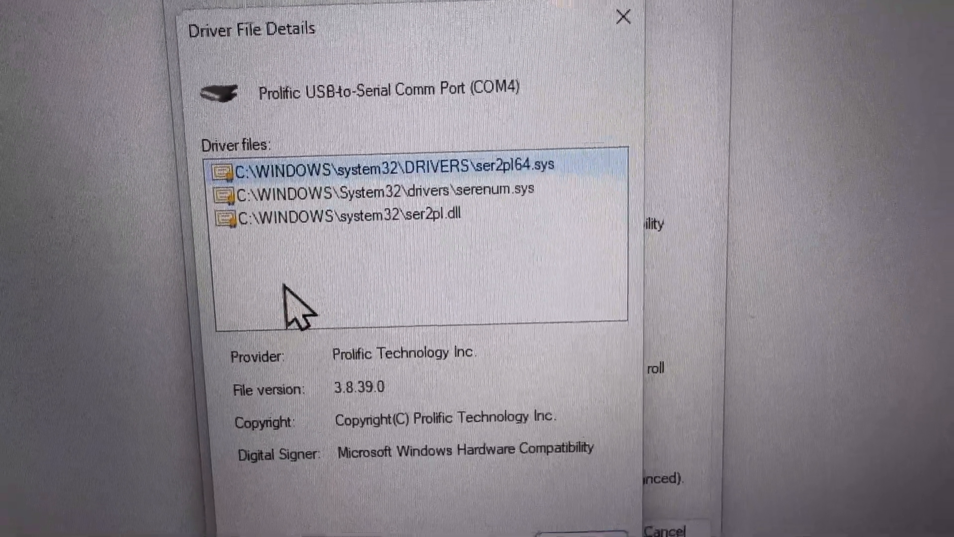
pyautogui.click(620, 17)
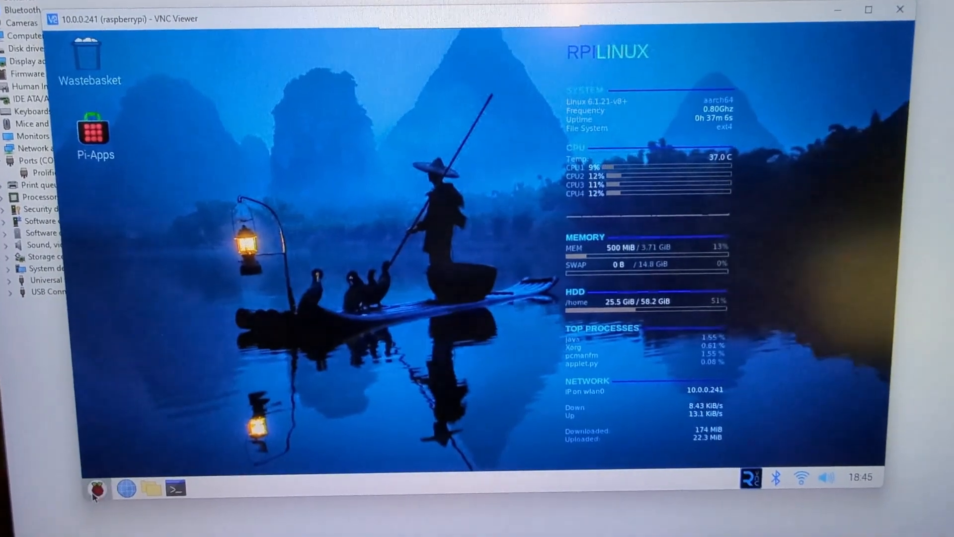
# Open Raspberry Pi Configuration on its Interfaces tab, showing Serial Port and Serial Console enabled.
pyautogui.click(95, 489)
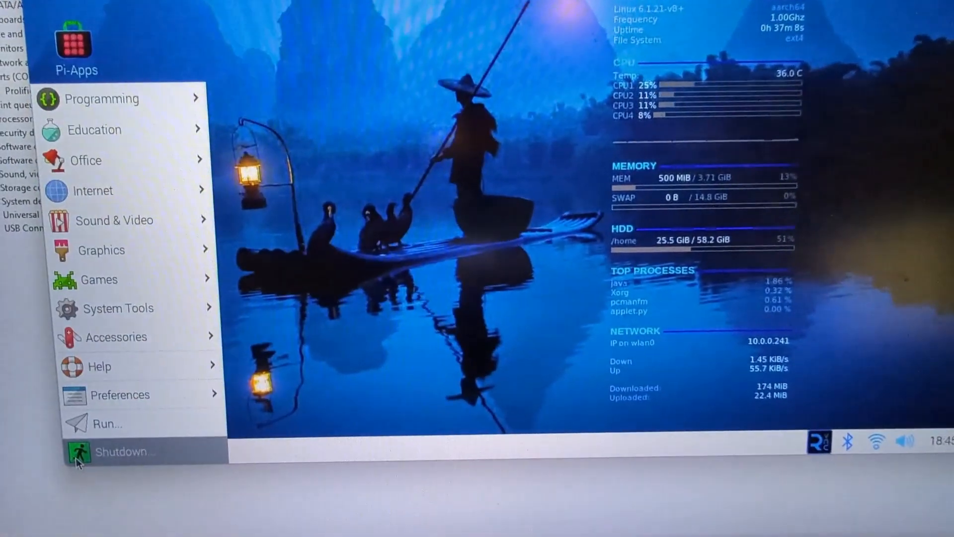
pyautogui.click(120, 399)
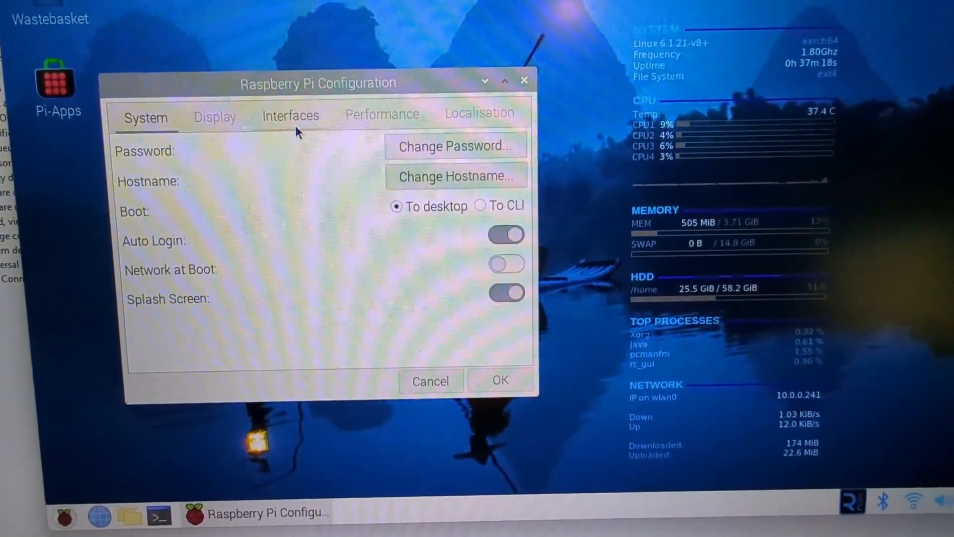
pyautogui.click(290, 115)
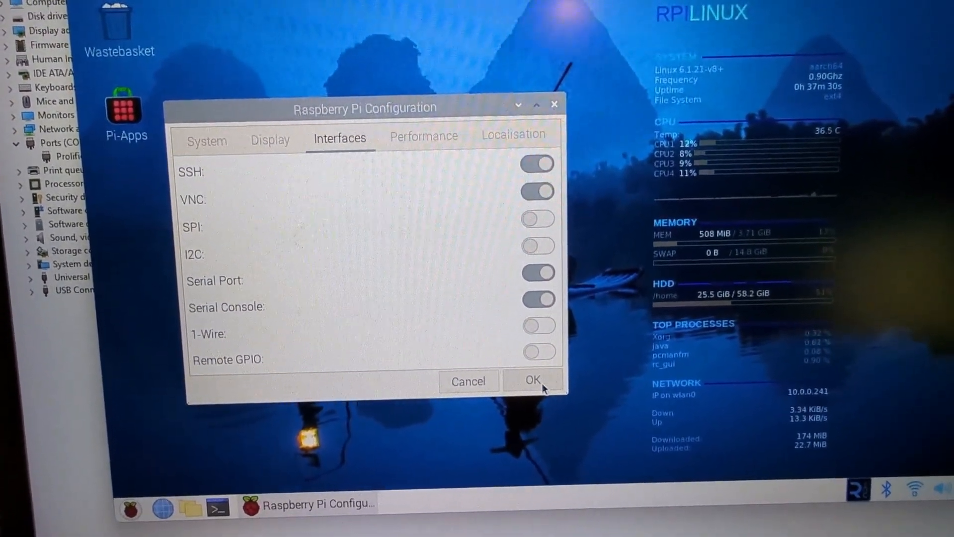
pyautogui.click(531, 380)
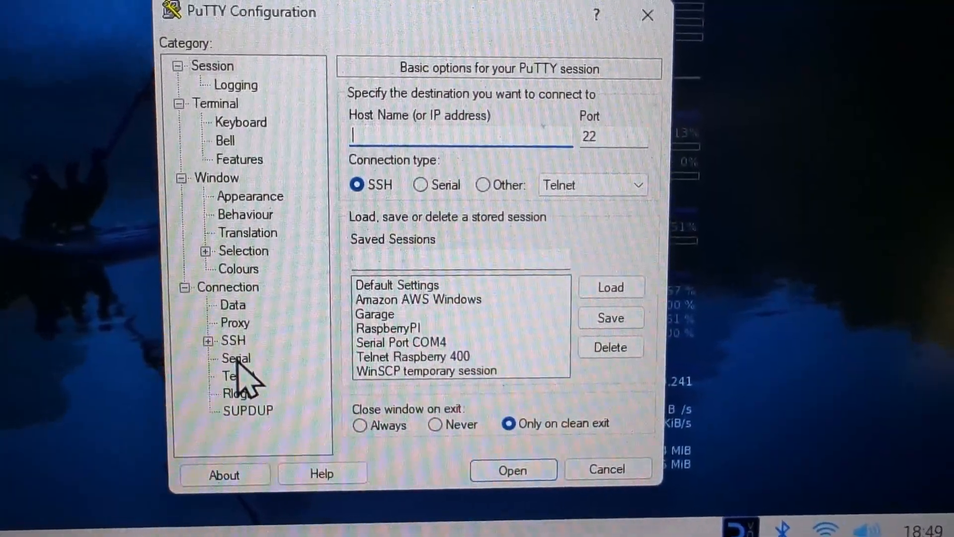
# Set the serial line to COM4, speed 115200, and flow control to None.
pyautogui.click(234, 358)
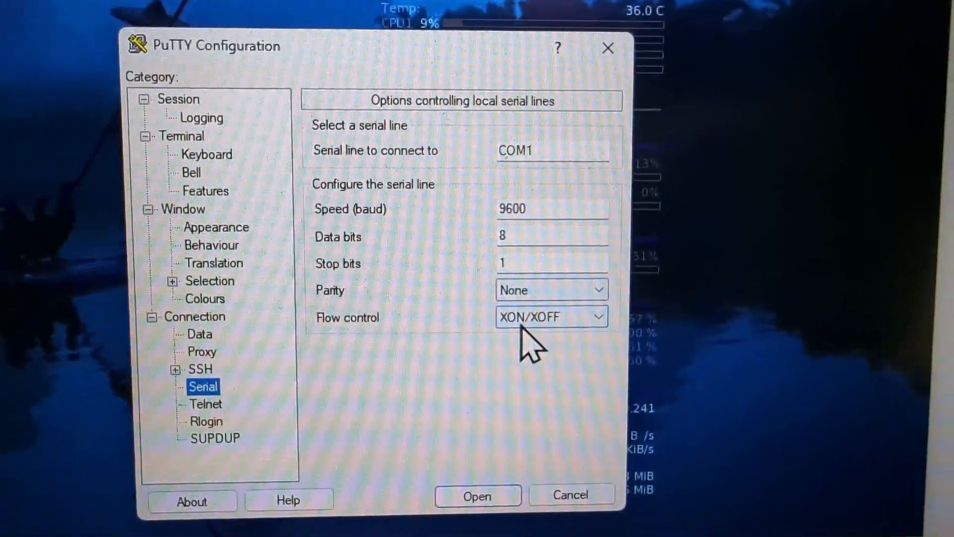
pyautogui.click(551, 150)
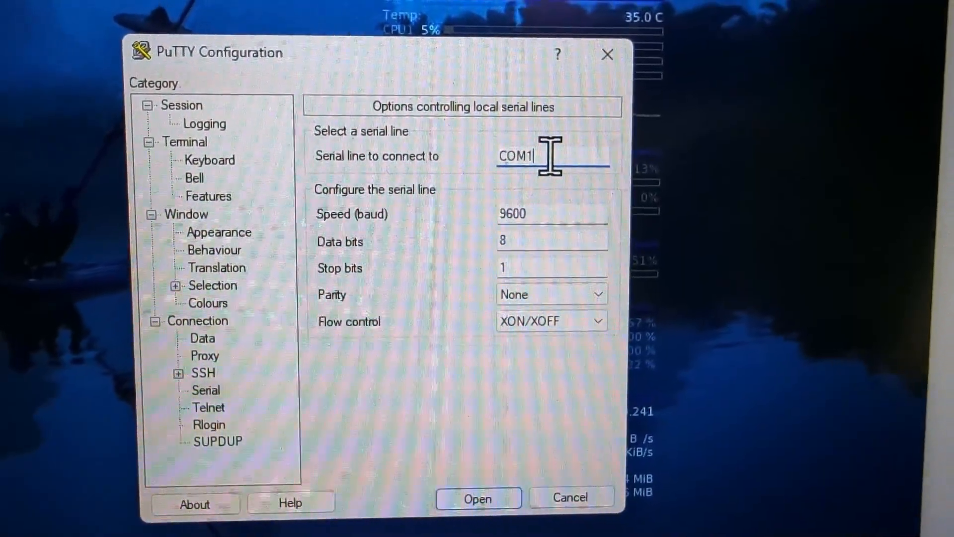
pyautogui.press('BackSpace')
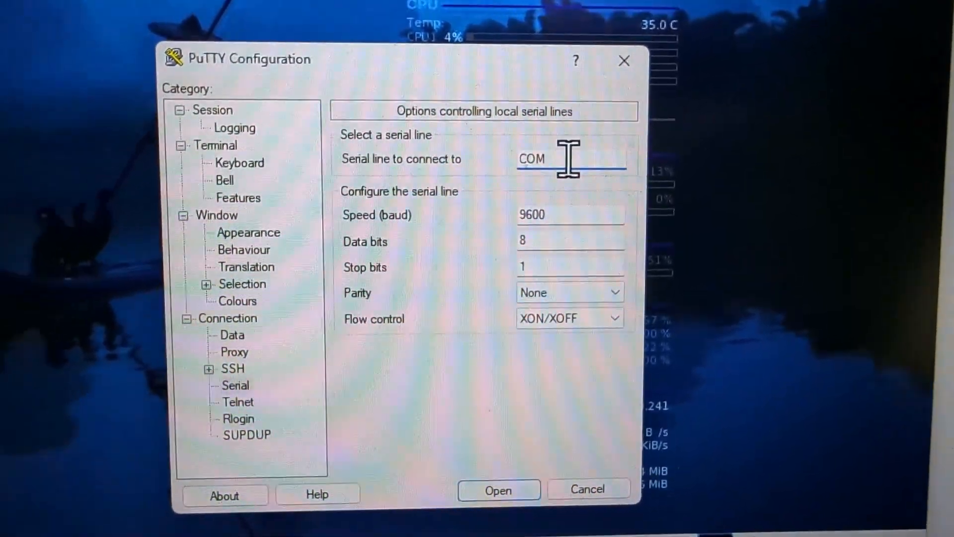
pyautogui.write('4')
pyautogui.click(570, 215)
pyautogui.write('11')
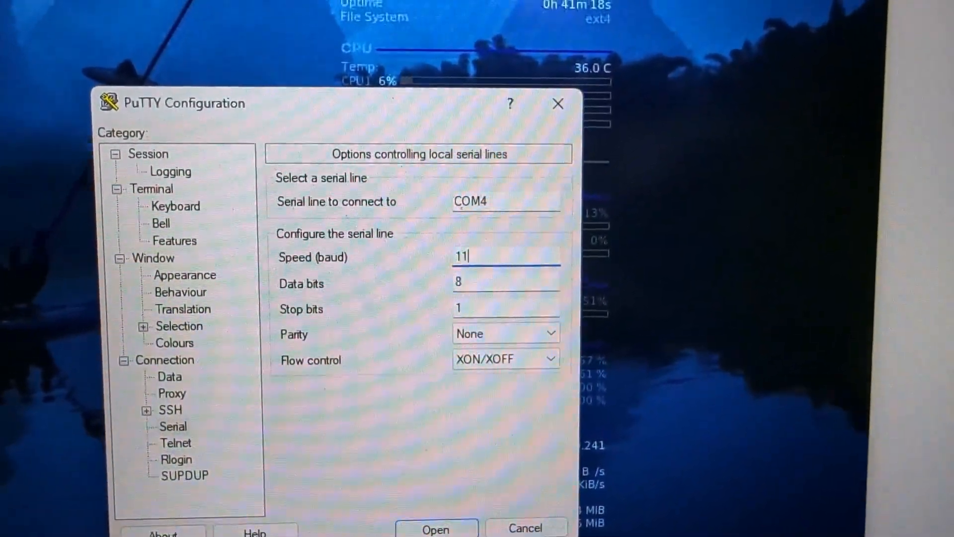
pyautogui.write('5200')
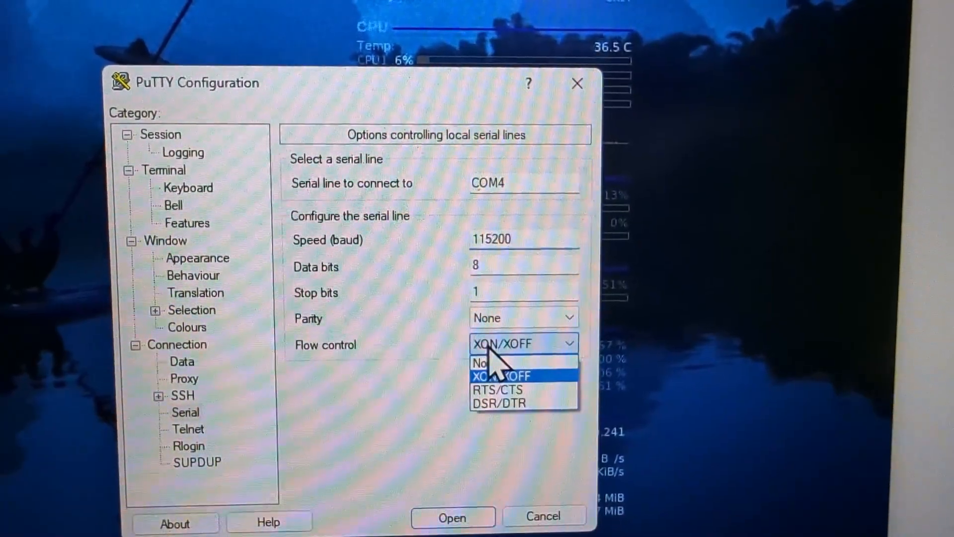
pyautogui.click(481, 362)
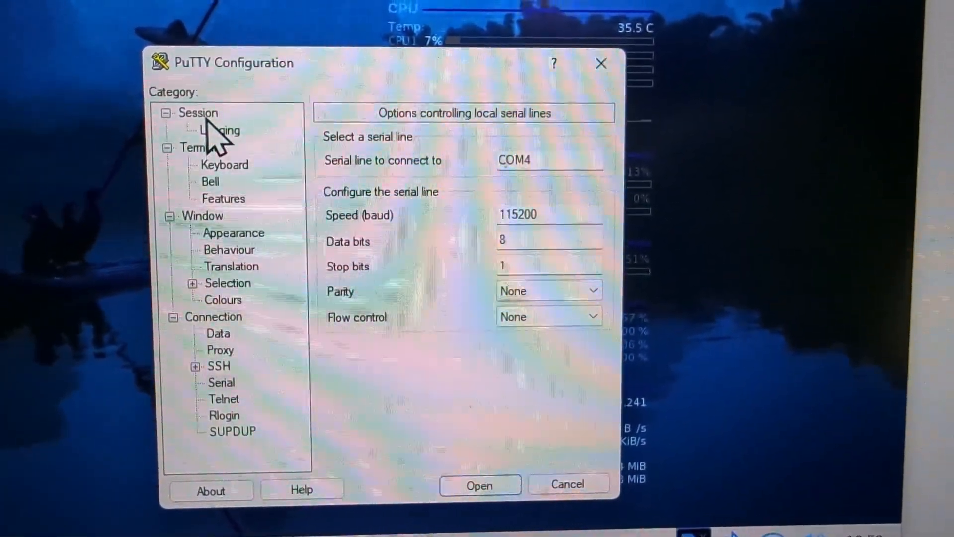
# Return to PuTTY's basic Session options and start the session.
pyautogui.click(198, 113)
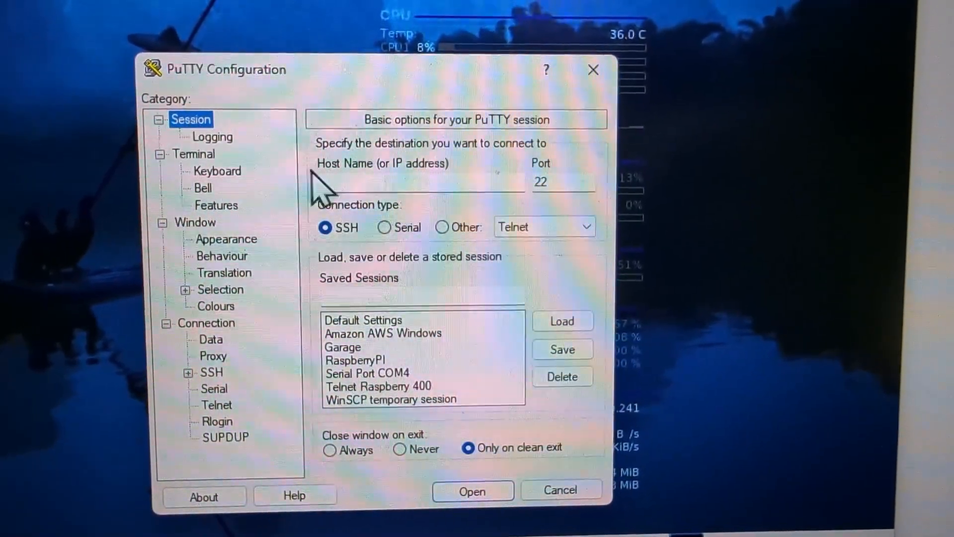
pyautogui.click(385, 227)
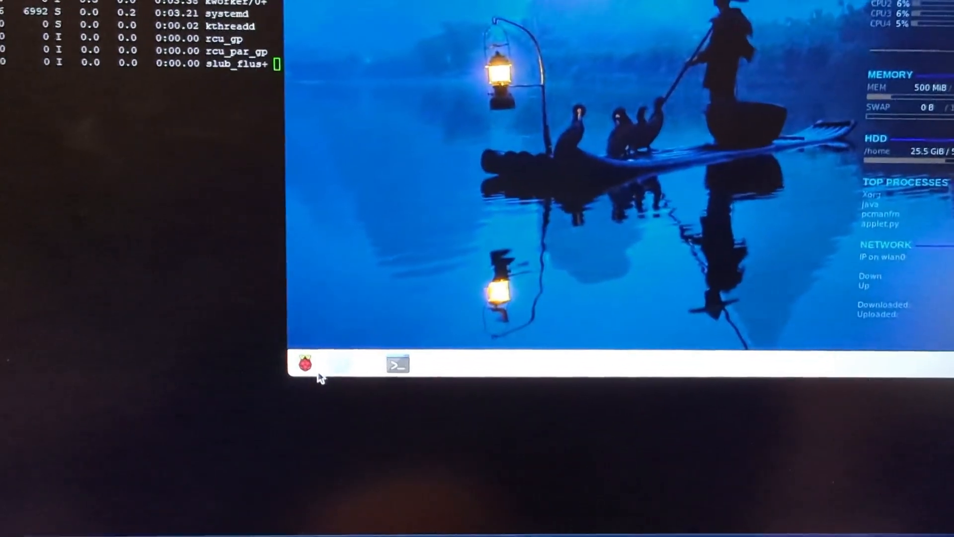
# Choose Shutdown from the Raspberry Pi menu and confirm it.
pyautogui.click(304, 363)
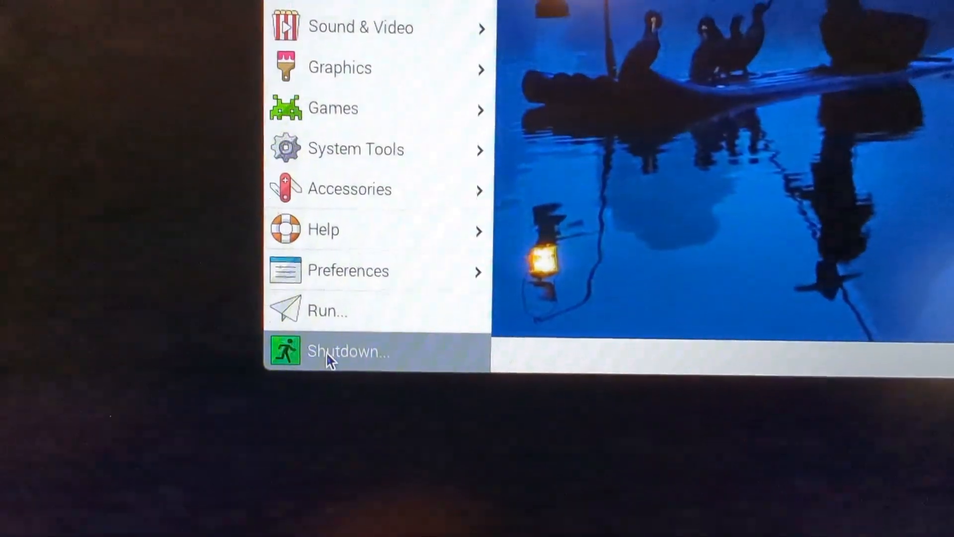
pyautogui.click(348, 352)
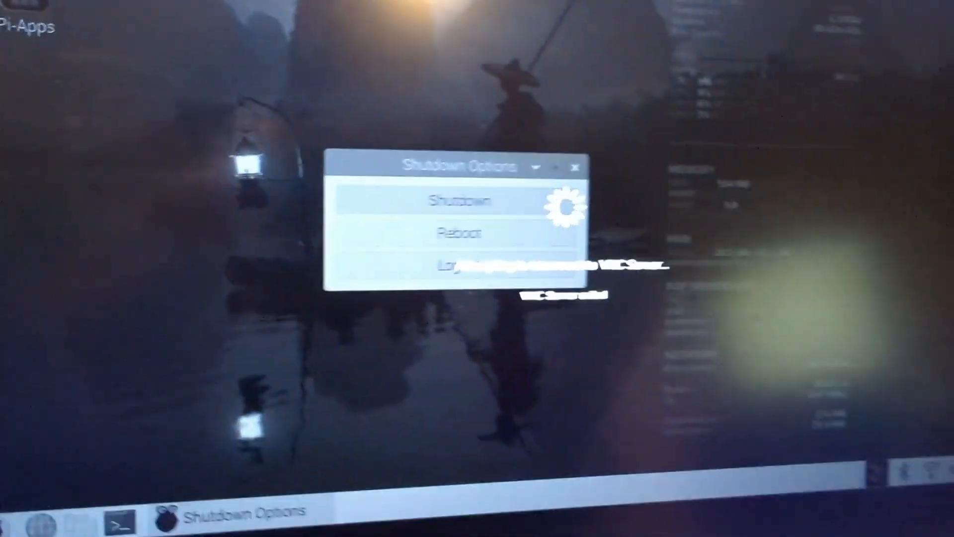
pyautogui.click(456, 202)
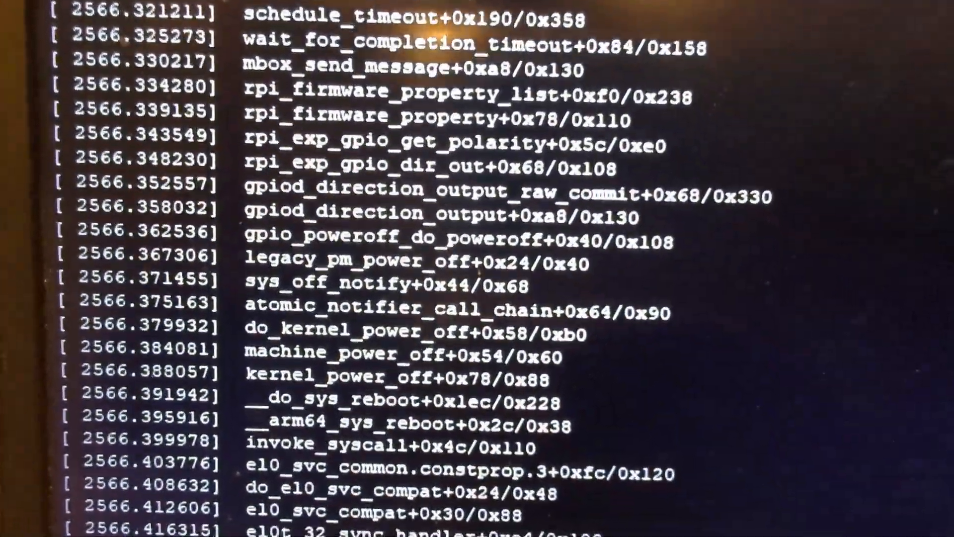
# Scroll the PuTTY terminal down to the end of the kernel power-off trace.
pyautogui.scroll(-3)
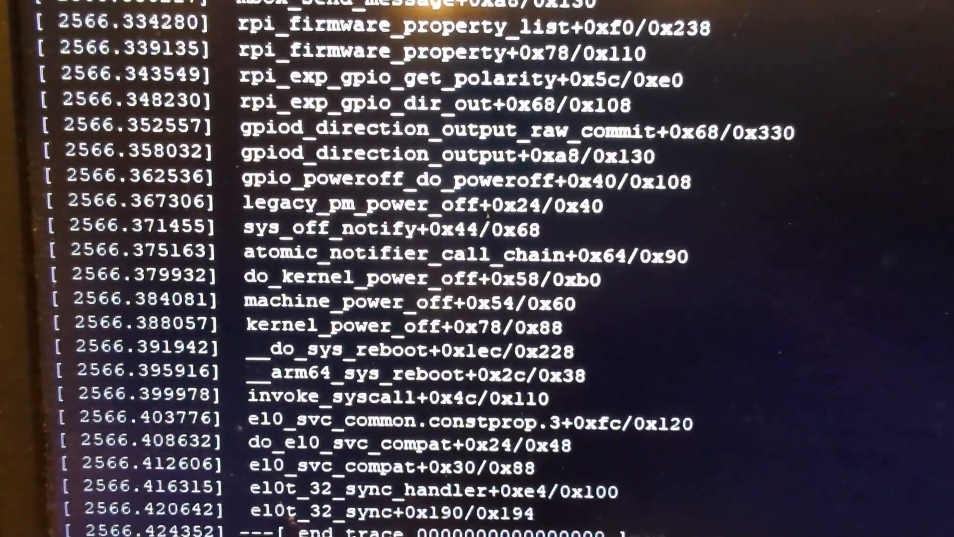